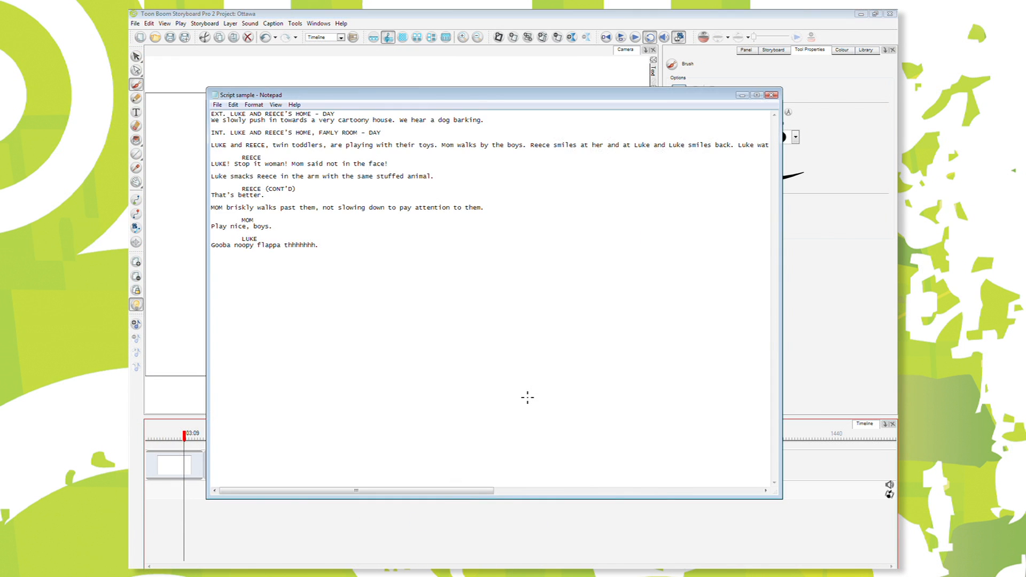
Select the entire Luke and Reece script in Notepad for copying
{"action": "key", "text": "ctrl+a"}
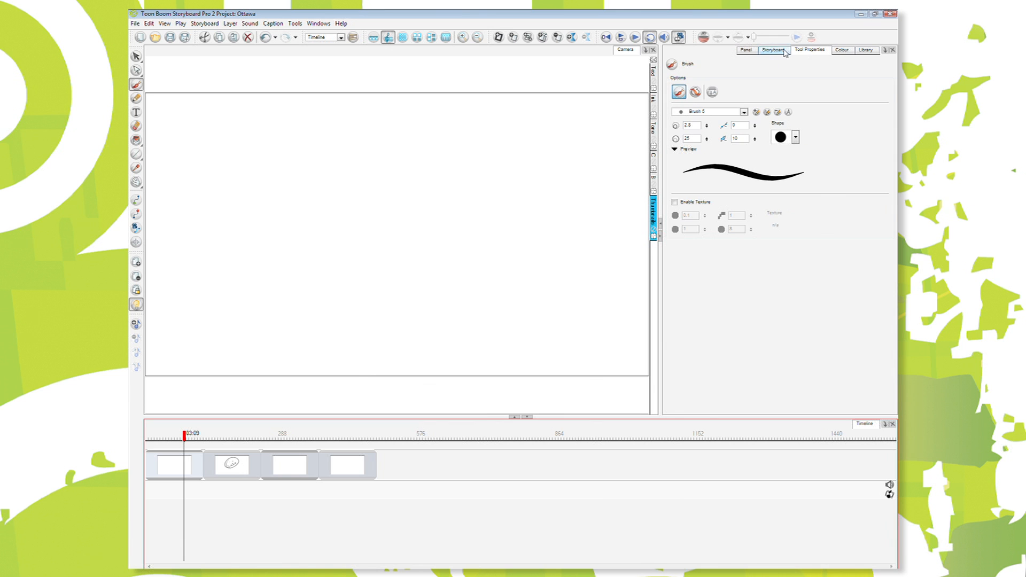
Open the Storyboard tab, assign a script passage to panel 2, then view the Panel tab
{"action": "left_click", "coordinate": [772, 50]}
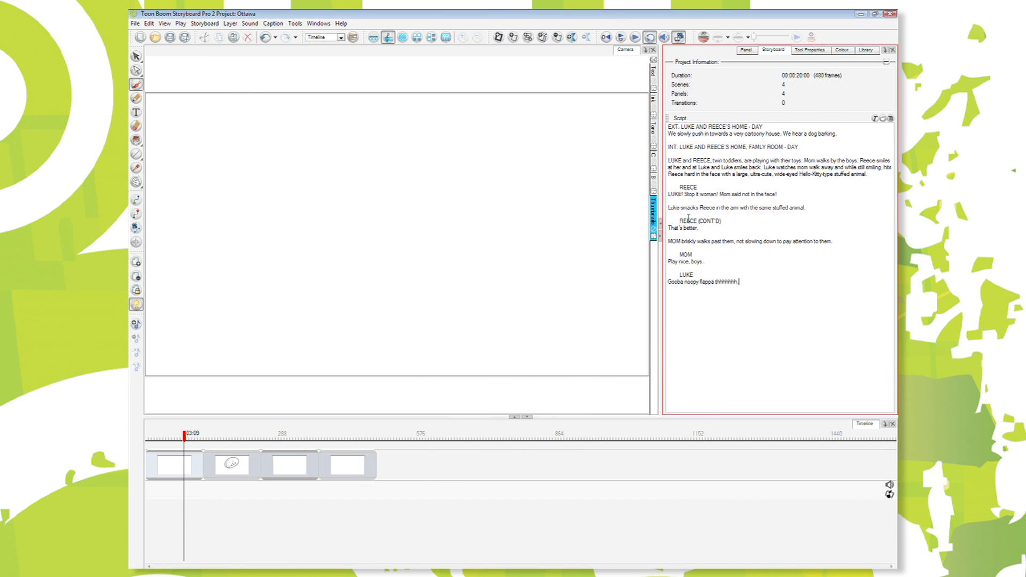
{"action": "left_click_drag", "start_coordinate": [677, 221], "coordinate": [831, 241]}
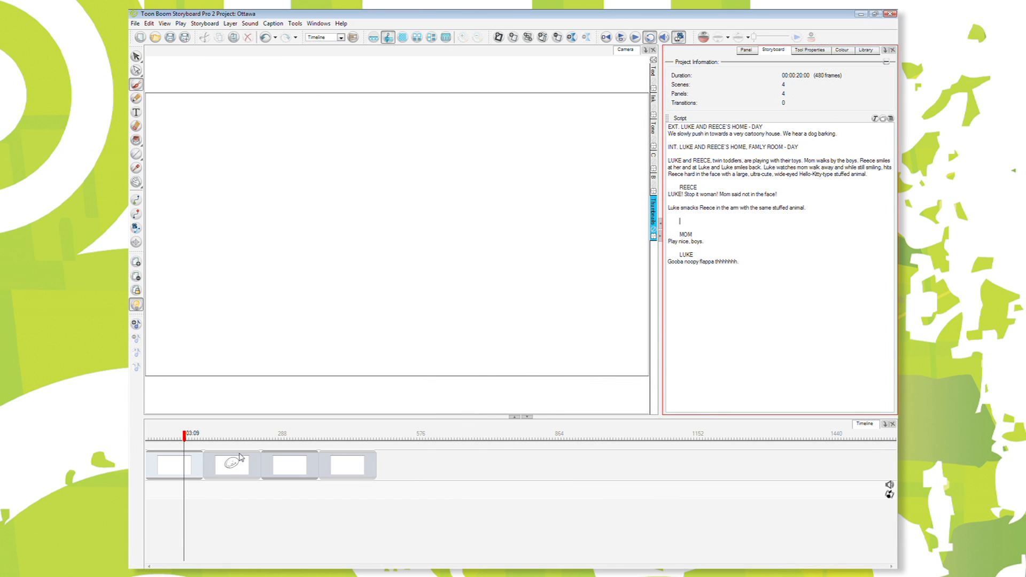
{"action": "left_click", "coordinate": [746, 51]}
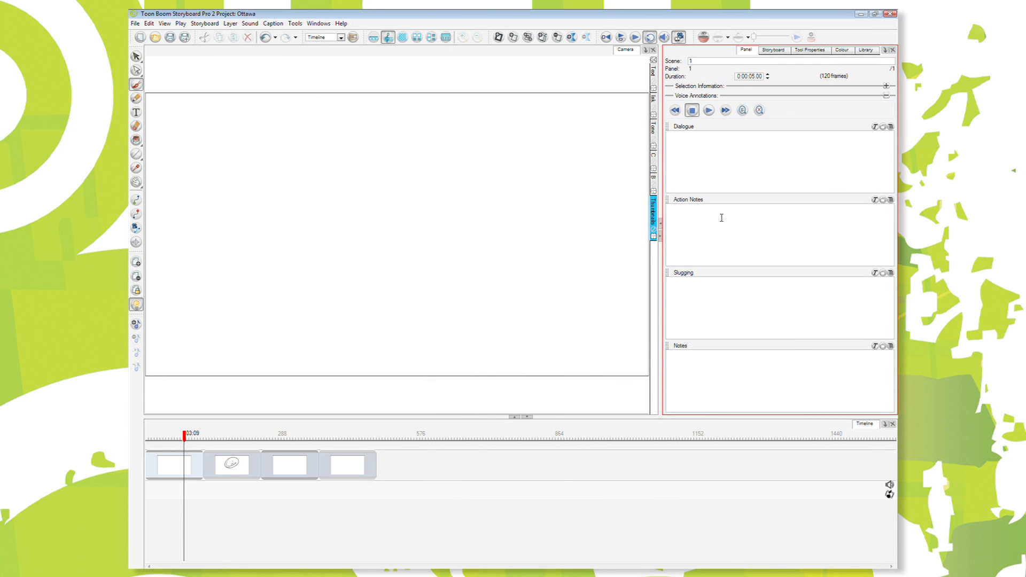